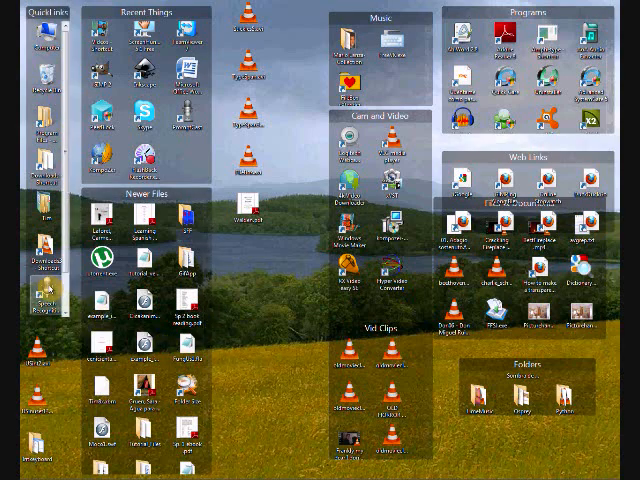
Step: Go to the Speech Recognition settings page in Control Panel
left_click(20, 472)
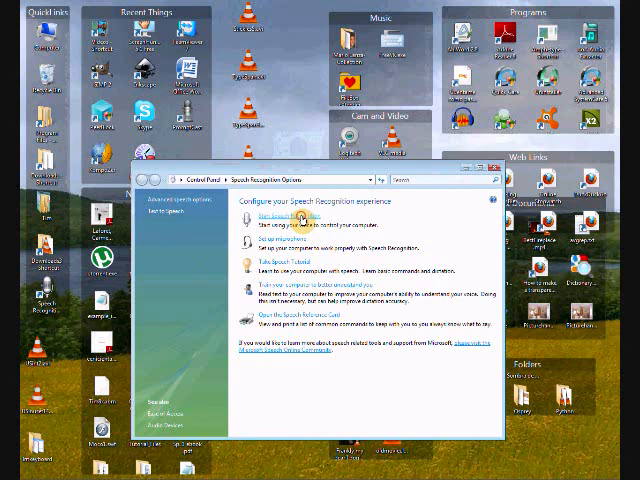
Step: Start Windows Speech Recognition and launch the Walden PDF from the desktop
left_click(296, 216)
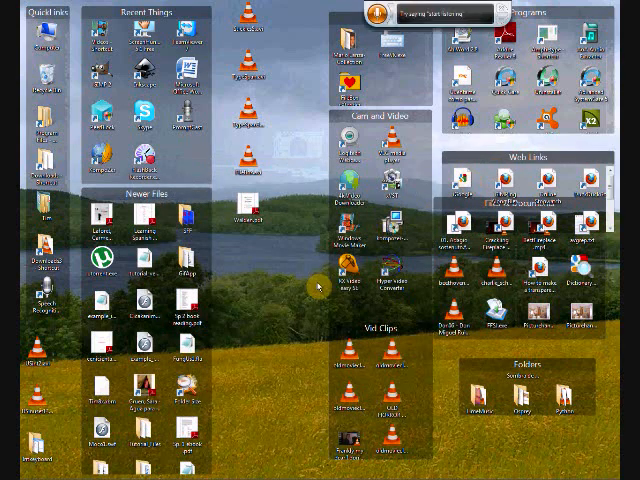
mouse_move(258, 296)
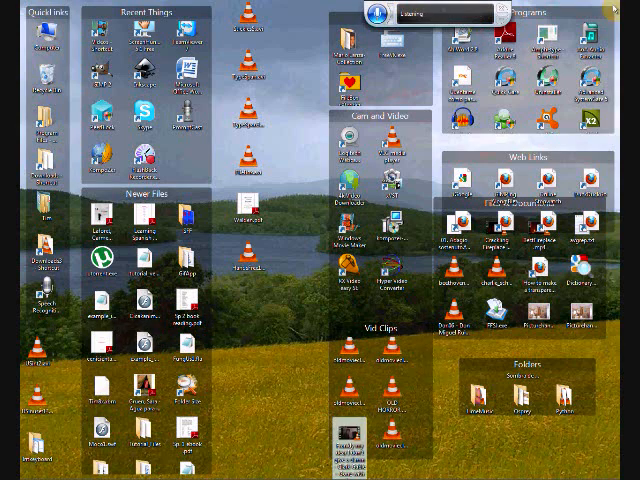
double_click(244, 210)
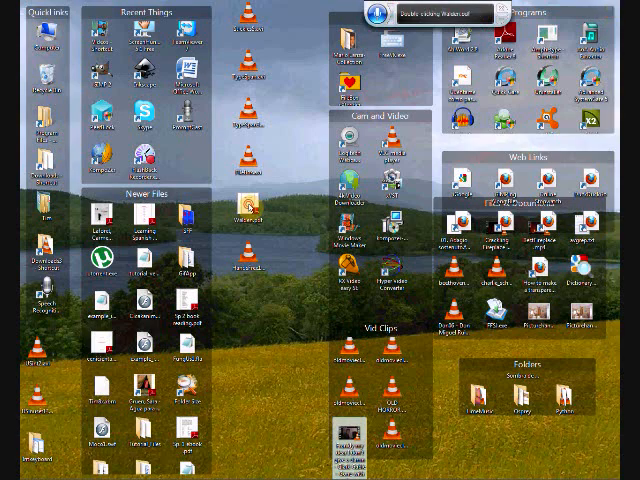
double_click(244, 210)
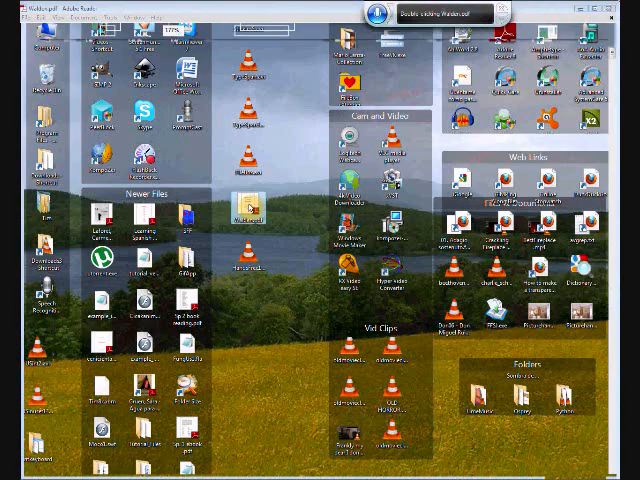
Step: Bring up the Walden PDF in Adobe Reader, start listening, and give the document focus
double_click(232, 204)
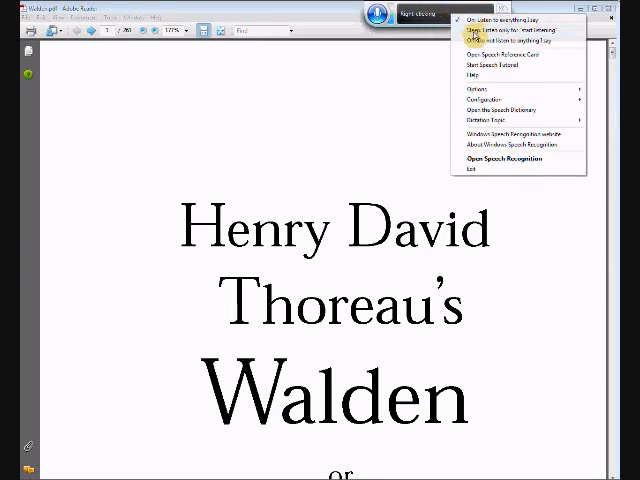
left_click(510, 40)
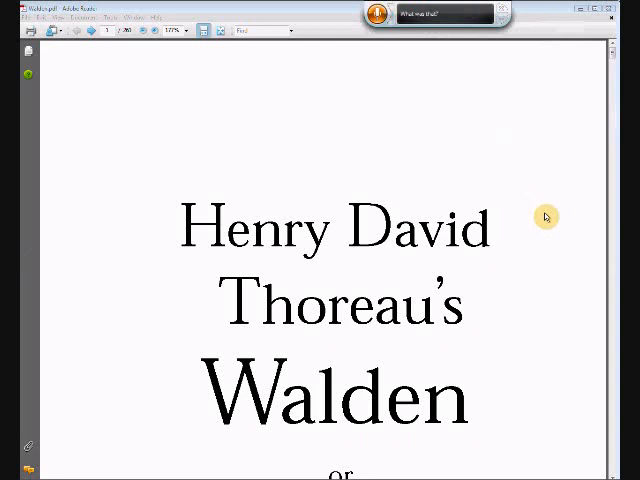
left_click(10, 468)
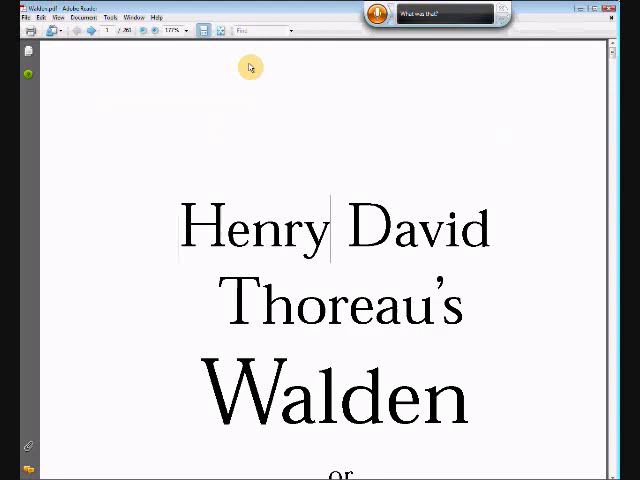
Step: Scroll the Walden PDF past the copyright, portrait and contents to the opening text
scroll("down", 3)
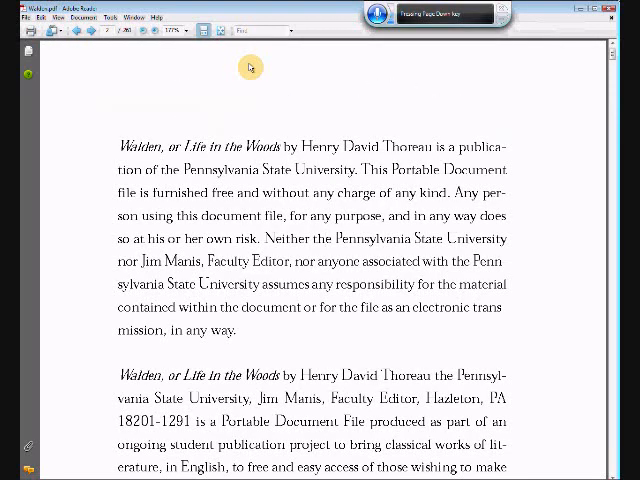
scroll("down", 3)
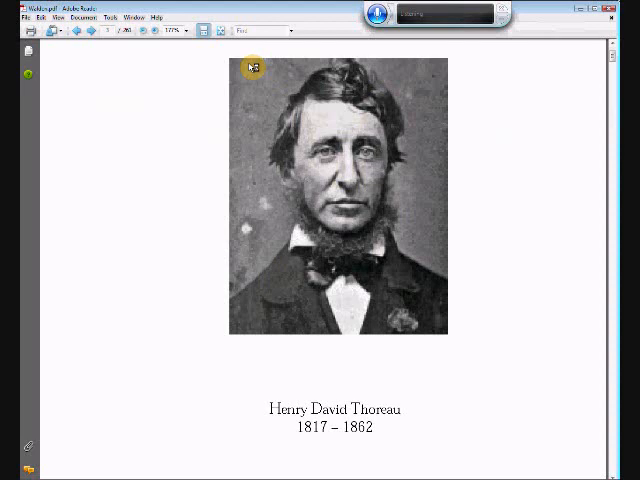
scroll("down", 3)
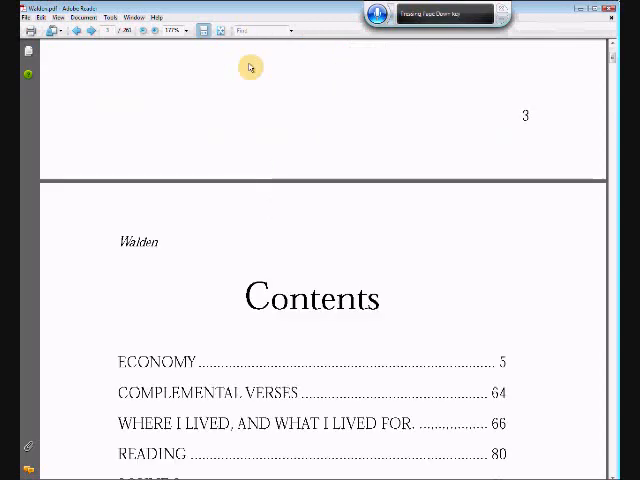
scroll("down", 3)
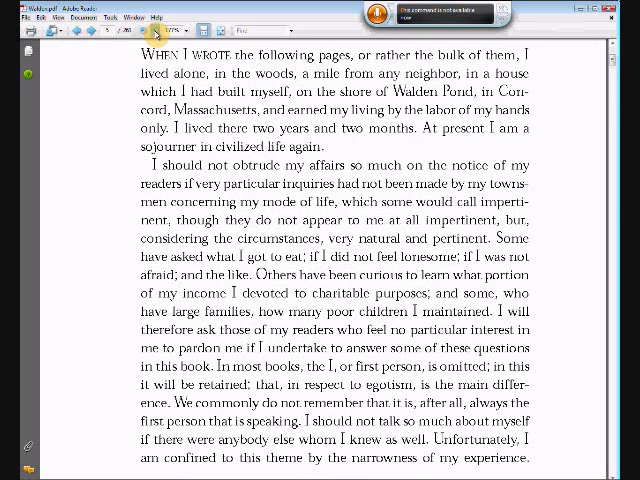
left_click(62, 16)
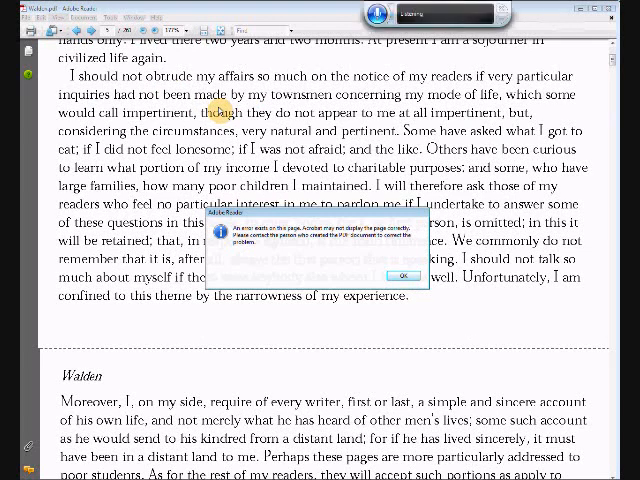
left_click(400, 276)
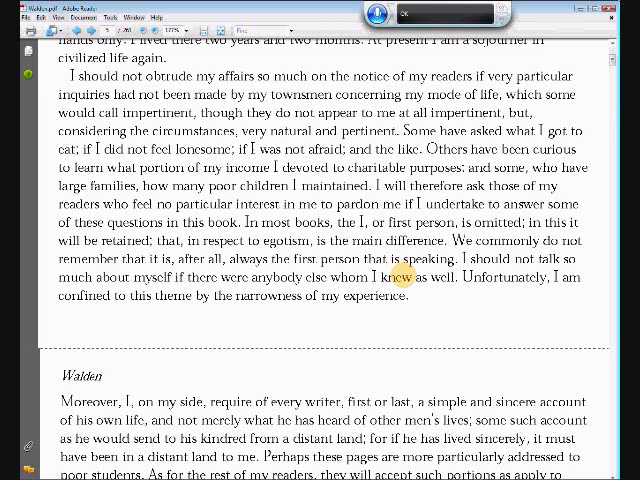
left_click(62, 16)
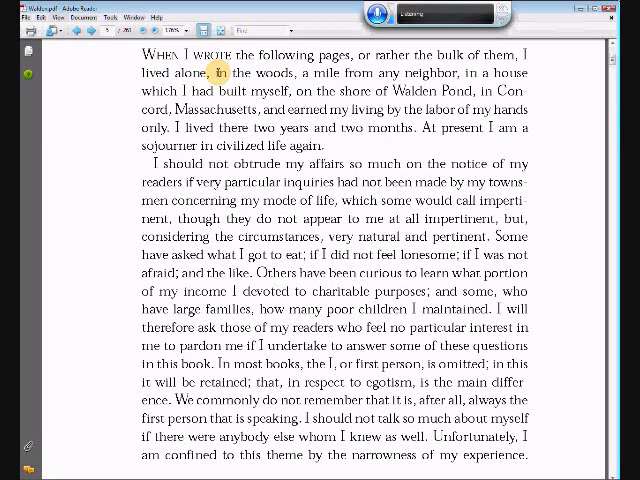
scroll("up", 3)
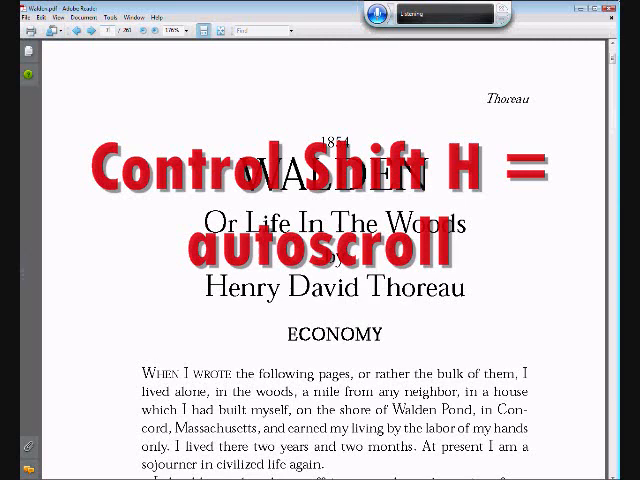
Step: Turn on automatic scrolling with Ctrl+Shift+H and move down past the title heading
key("ctrl+shift+h")
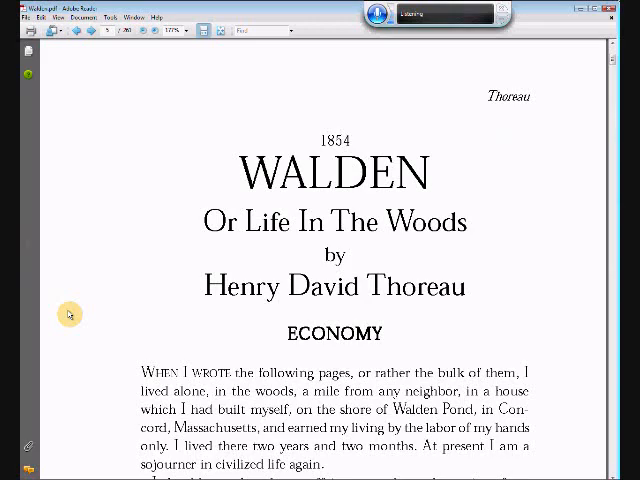
scroll("down", 3)
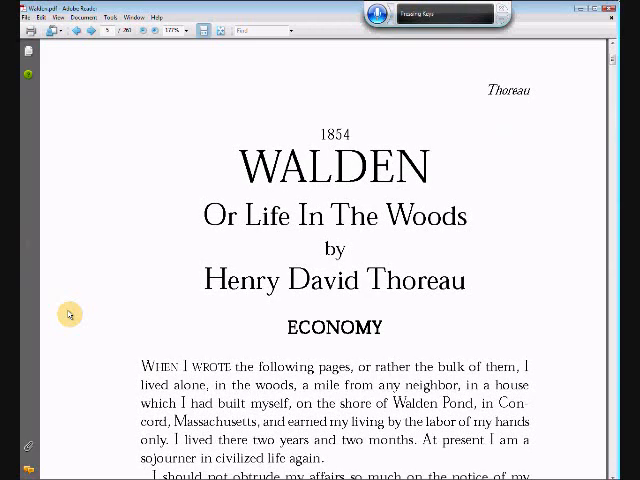
scroll("down", 3)
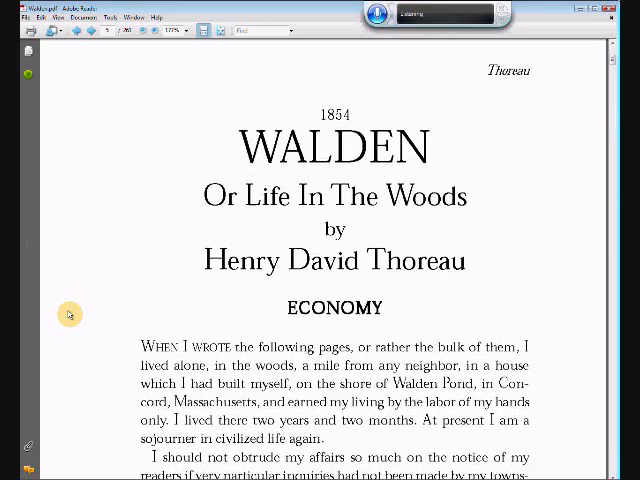
scroll("down", 3)
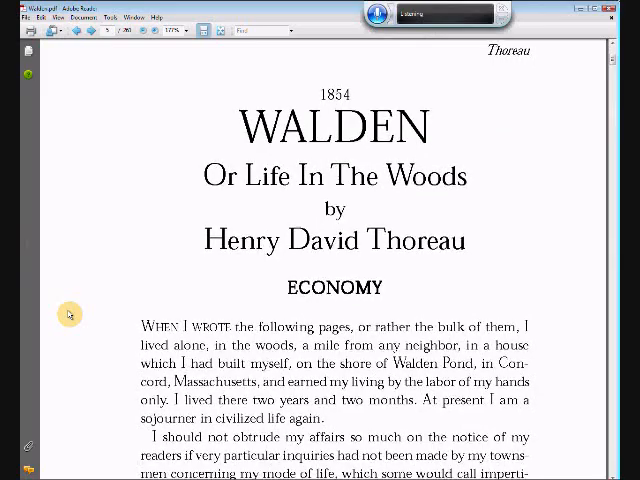
scroll("down", 3)
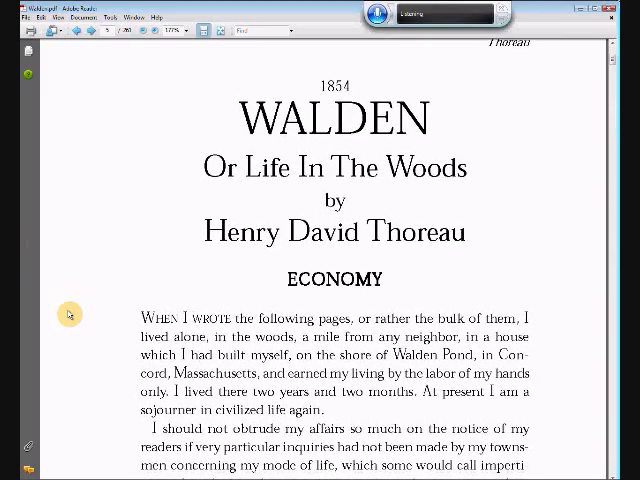
scroll("down", 3)
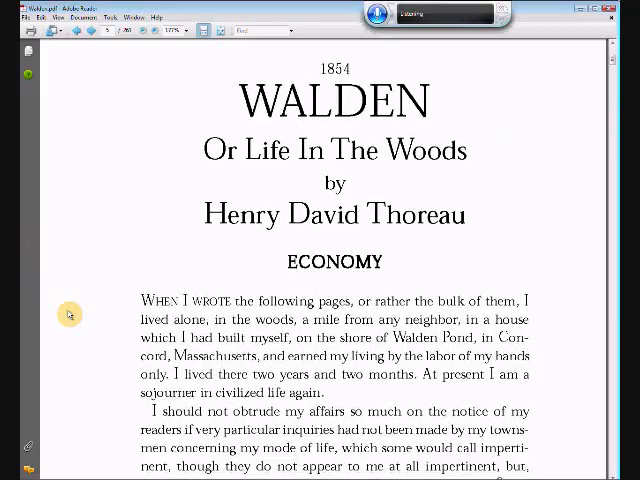
Step: Continue scrolling the Walden PDF down toward the bottom of page 5
scroll("down", 3)
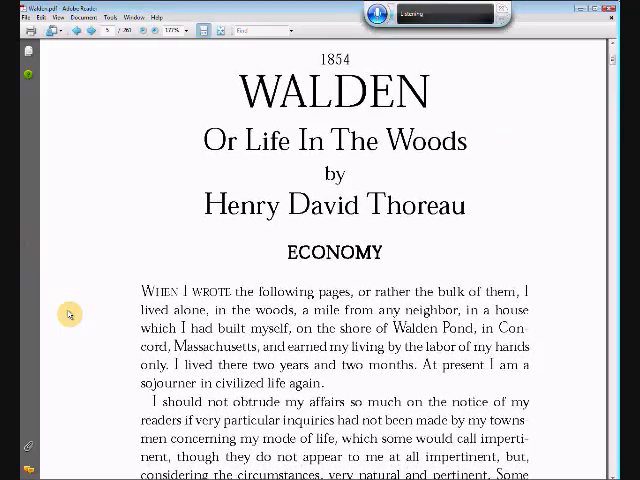
scroll("down", 3)
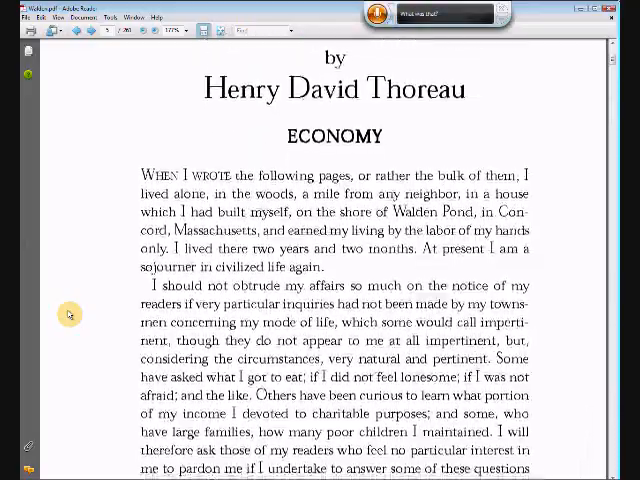
scroll("down", 3)
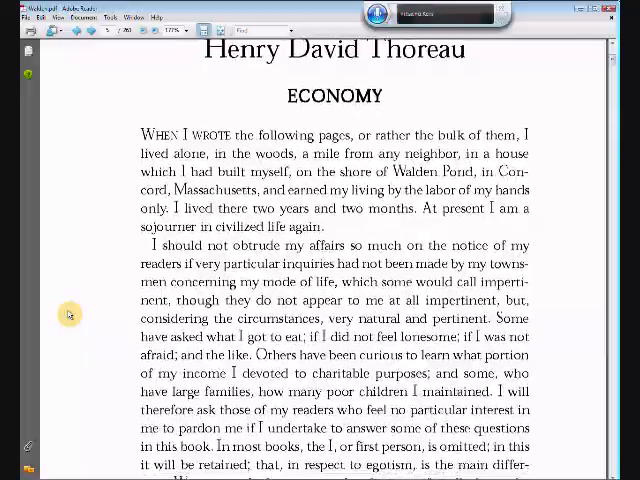
scroll("down", 3)
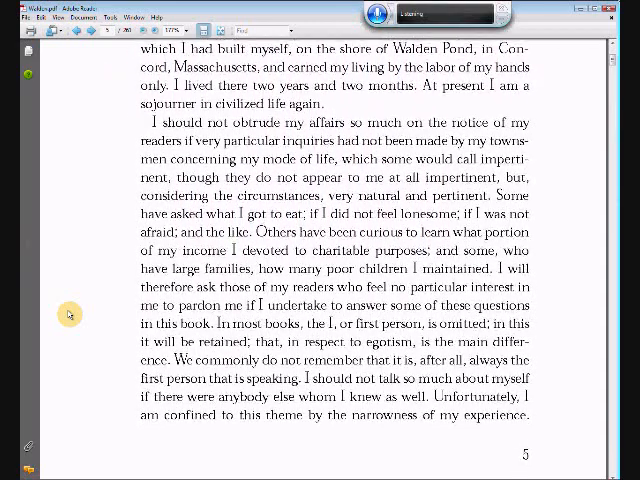
scroll("down", 3)
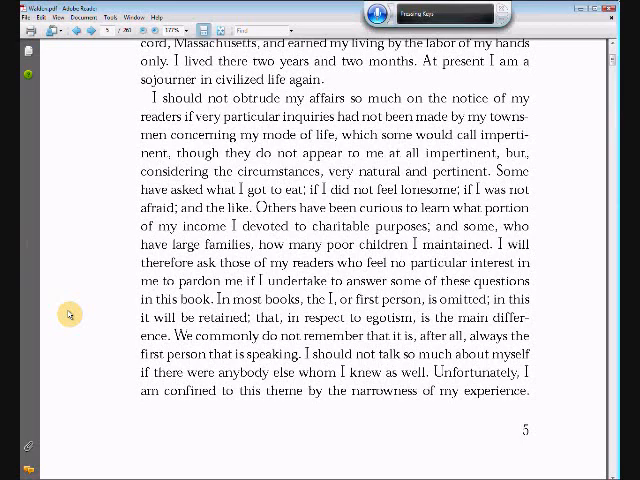
Step: Scroll past the end of page 5 into the next page of the Economy chapter
scroll("down", 3)
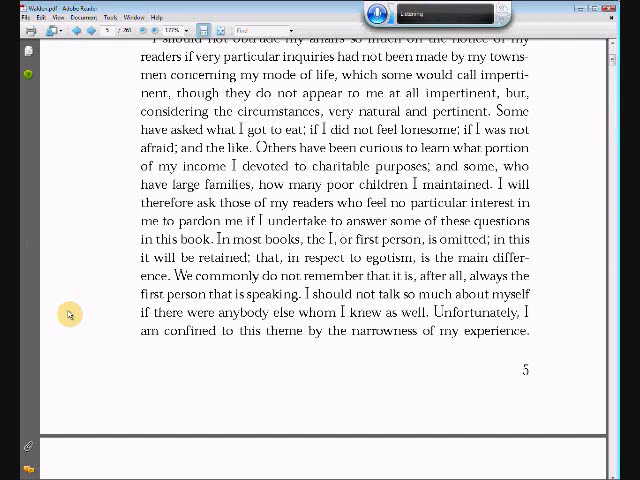
scroll("down", 3)
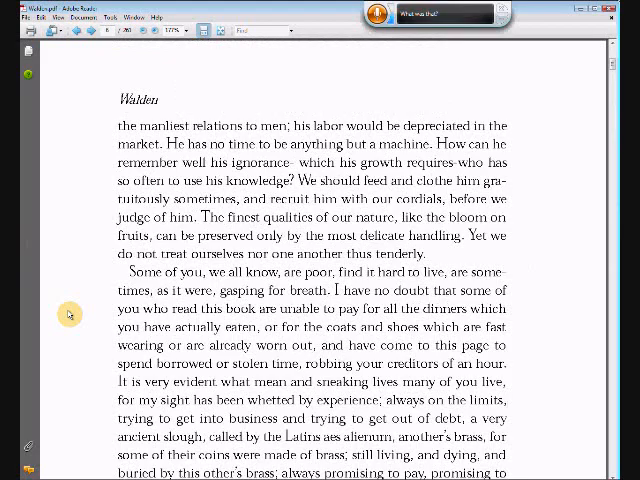
Step: Scroll the Walden PDF down until the page 8 break comes into view
scroll("down", 3)
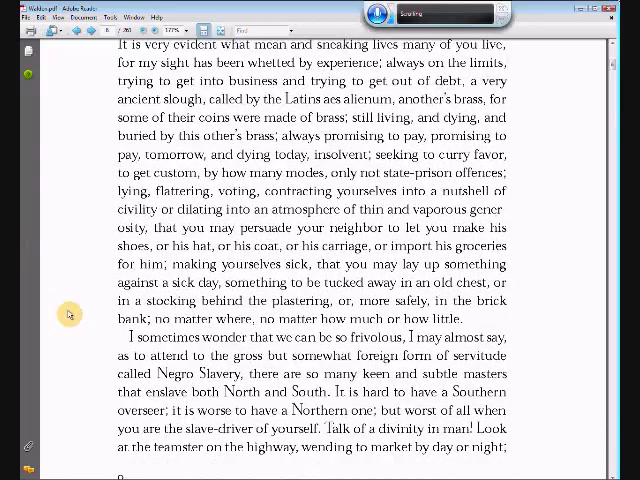
scroll("down", 3)
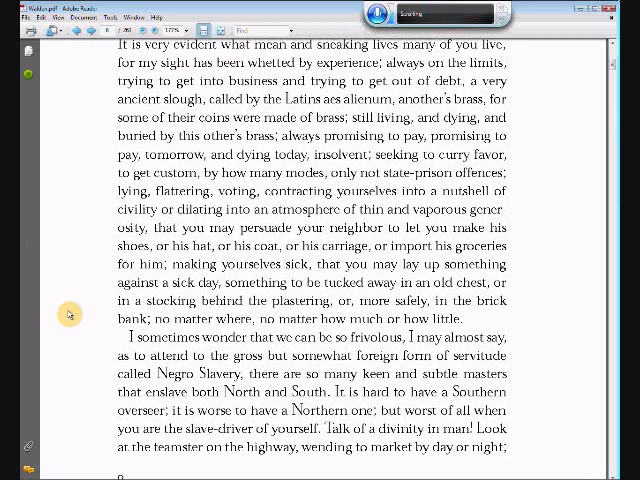
scroll("down", 3)
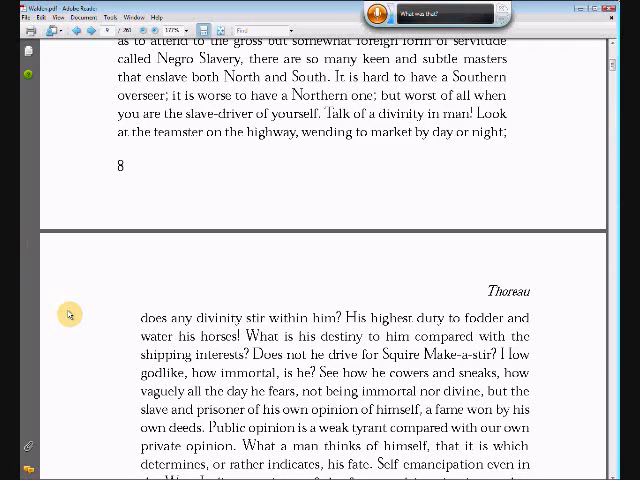
scroll("down", 3)
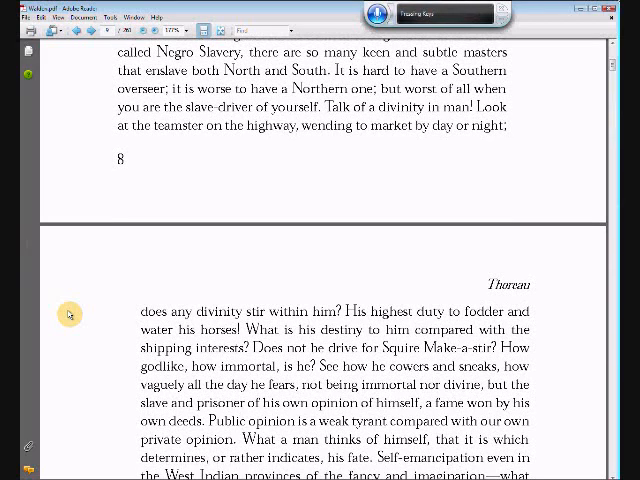
scroll("down", 3)
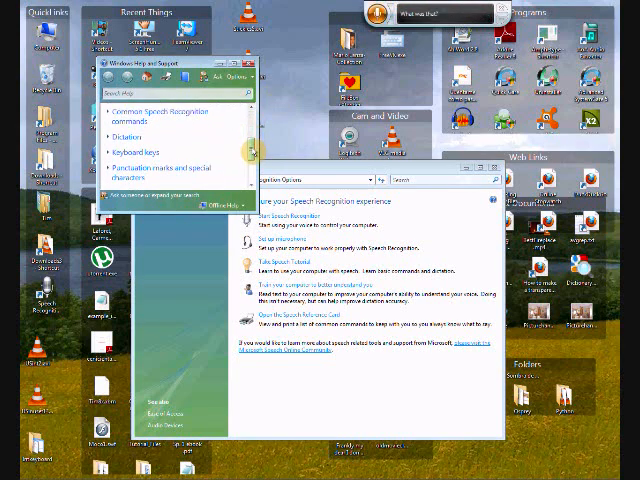
Step: Leave Adobe Reader for the speech recognition help and settings windows
left_click(160, 112)
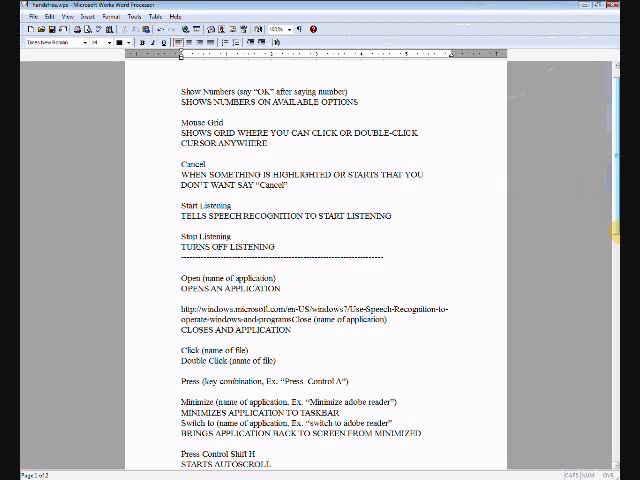
Step: Scroll the Word commands document down to the autoscroll and Escape entries
scroll("down", 3)
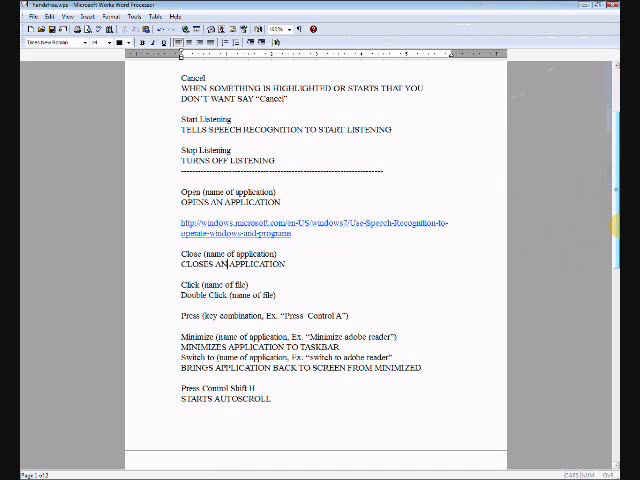
left_click(180, 276)
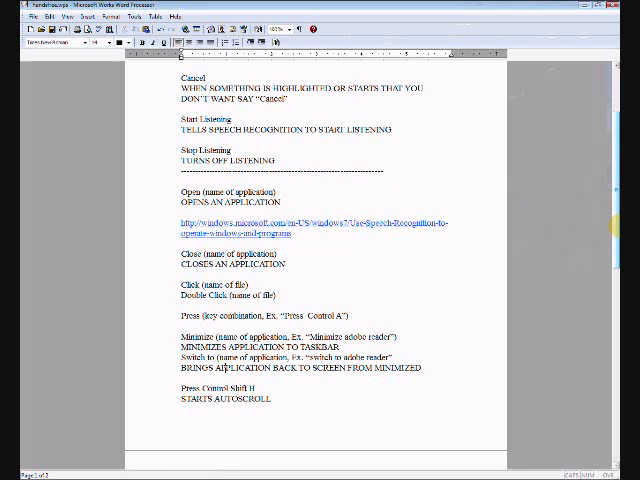
scroll("down", 3)
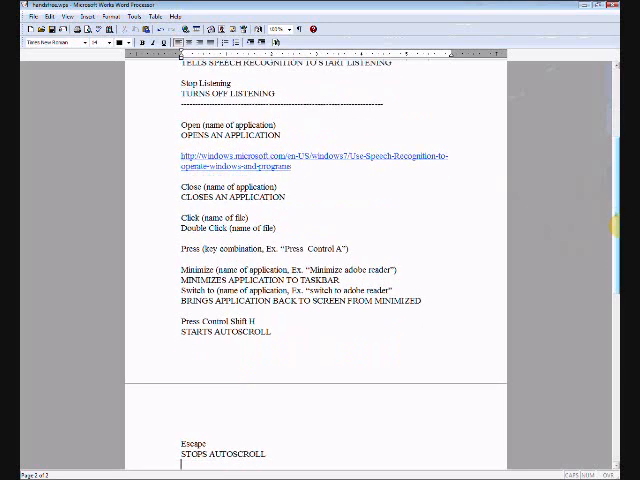